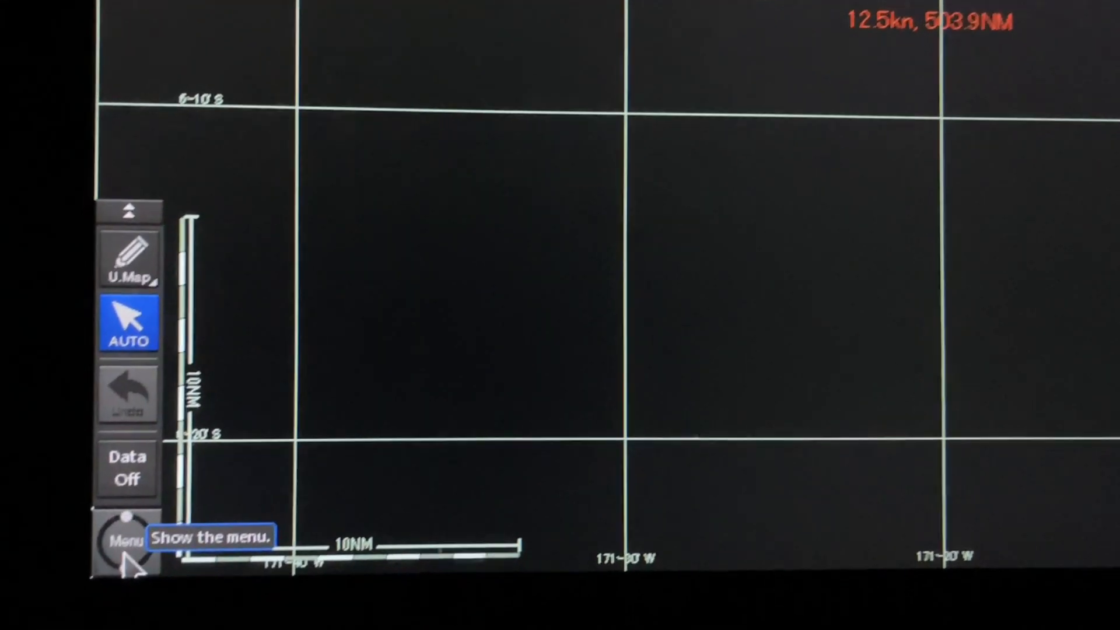
Step: Enter the access code via Menu page 2 Code Input to reach the Task Menu
{"action": "left_click", "coordinate": [127, 543]}
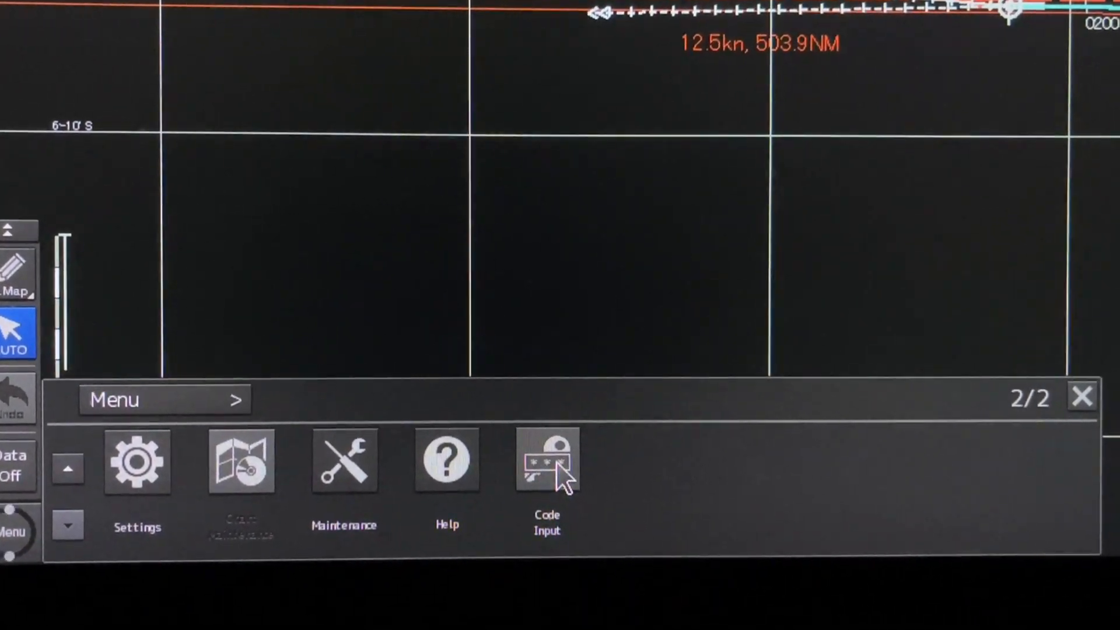
{"action": "left_click", "coordinate": [546, 459]}
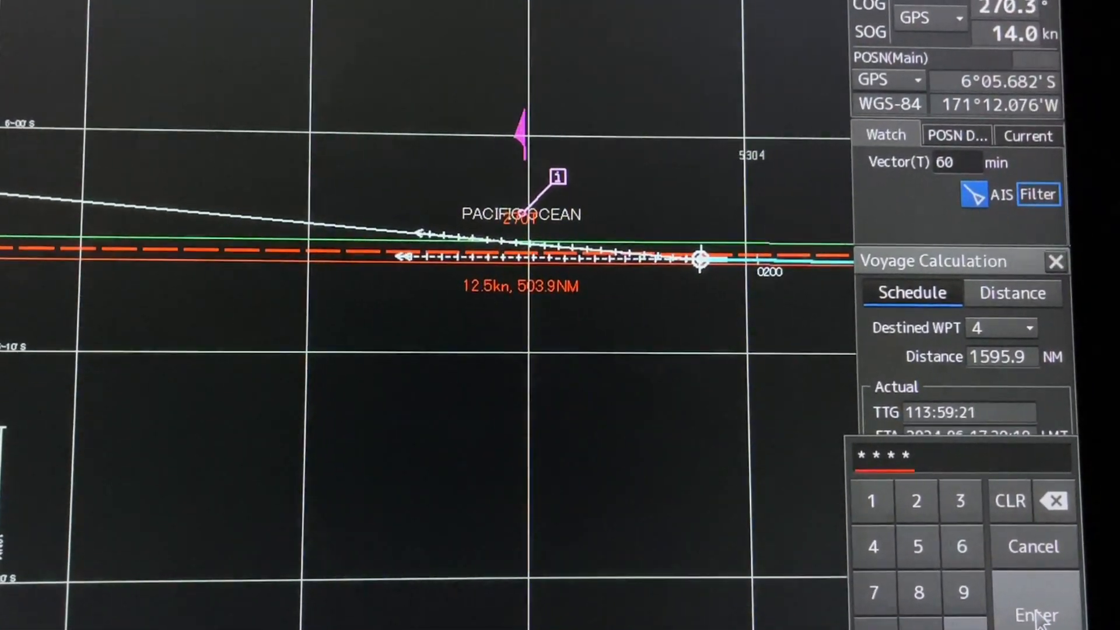
{"action": "left_click", "coordinate": [1036, 614]}
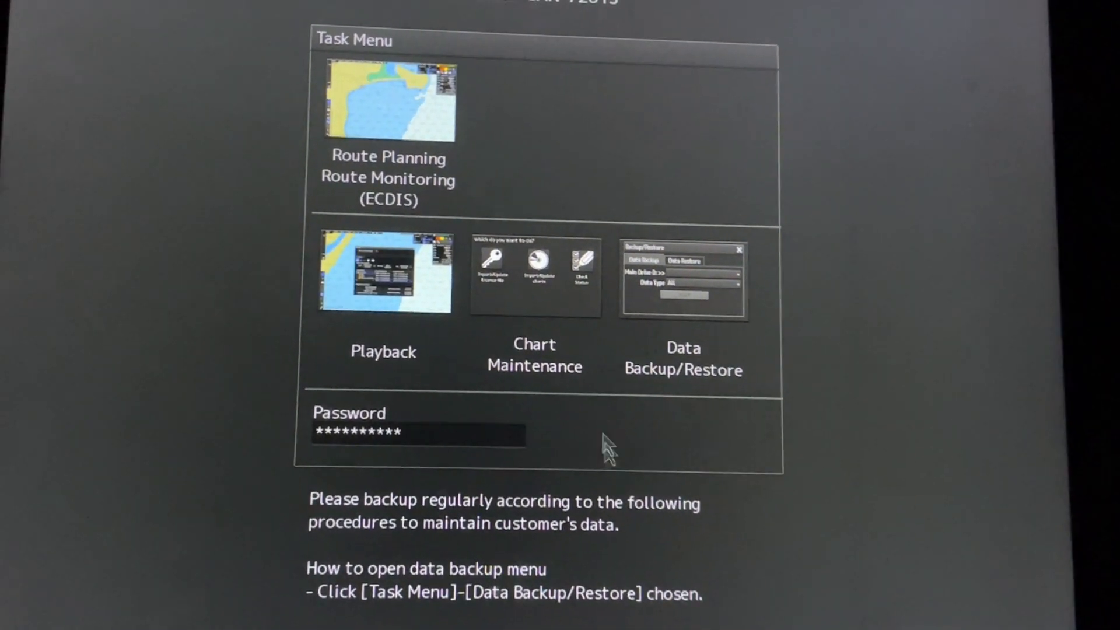
Step: In Chart Maintenance, set the ENC import data path to the AVCS WK 24 folder
{"action": "left_click", "coordinate": [534, 272]}
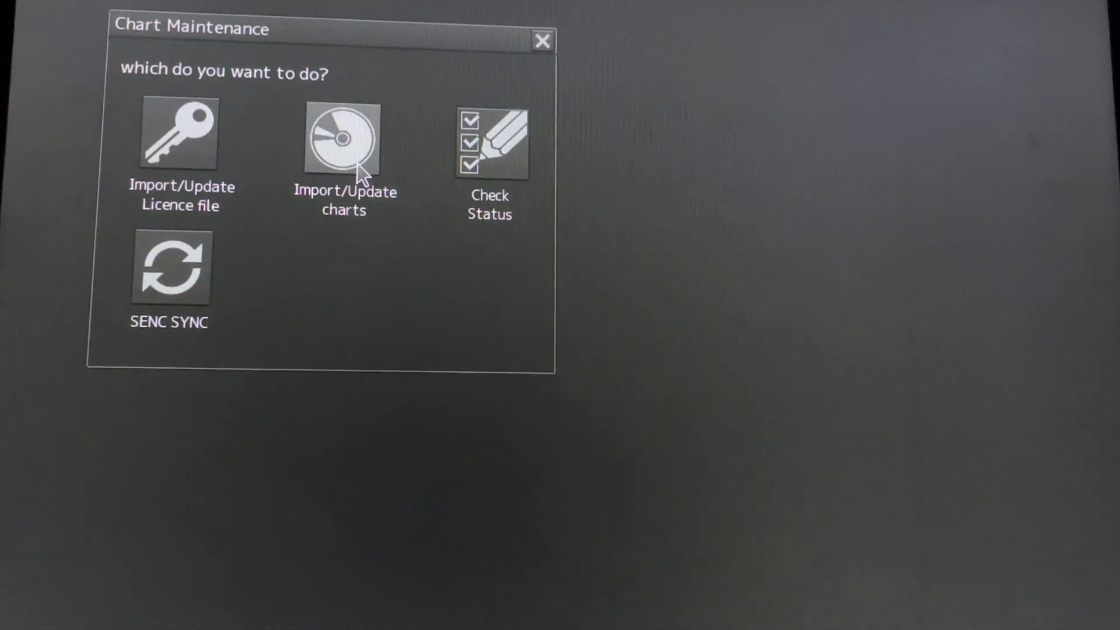
{"action": "left_click", "coordinate": [343, 137]}
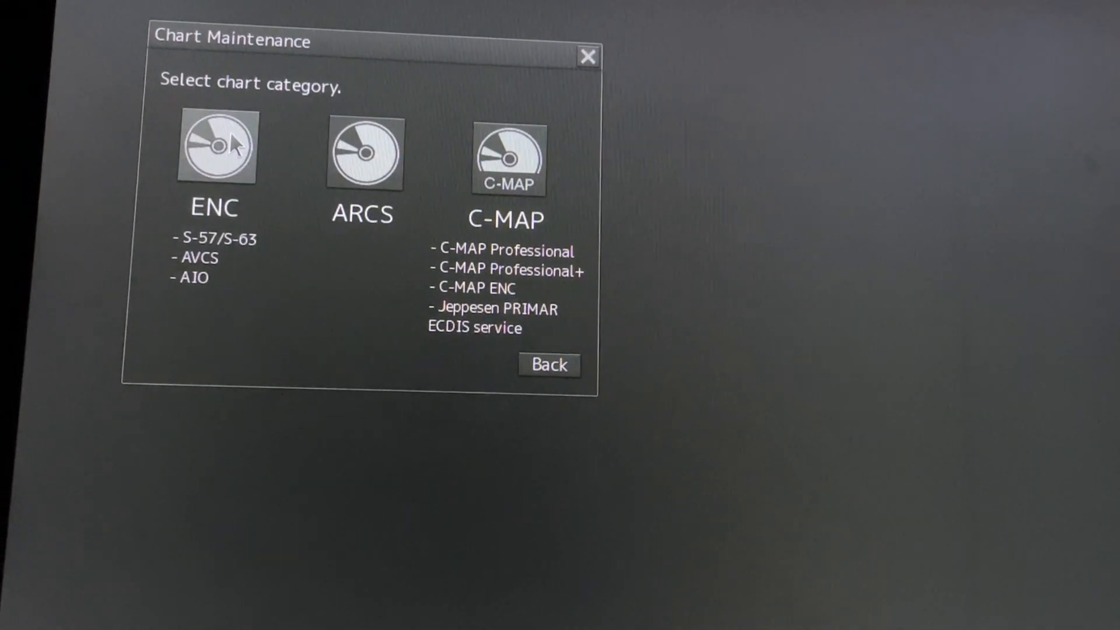
{"action": "left_click", "coordinate": [216, 146]}
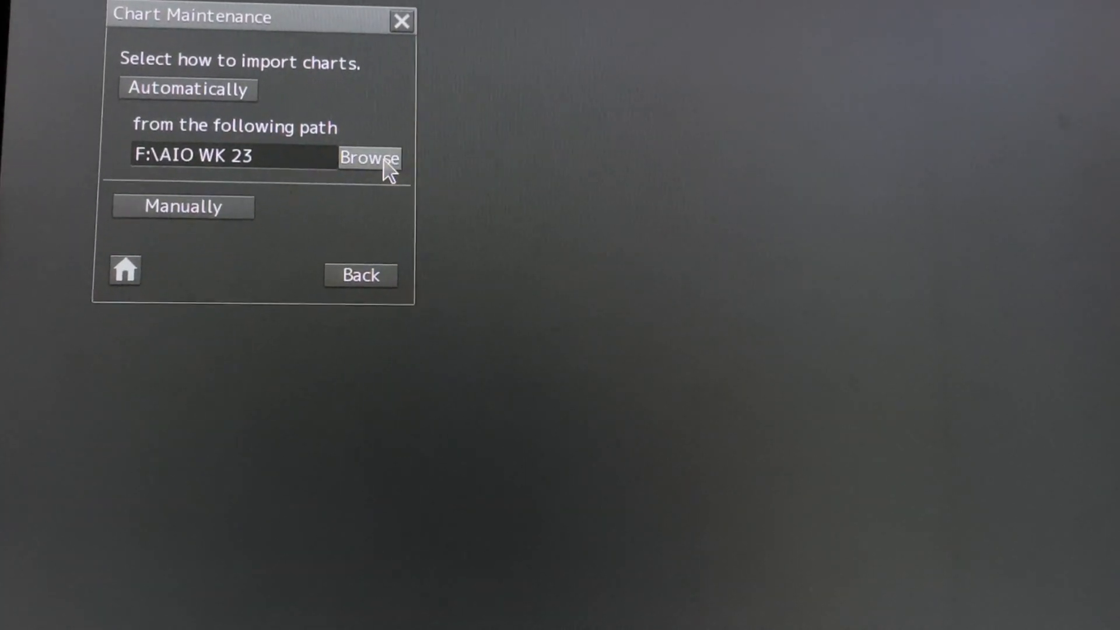
{"action": "left_click", "coordinate": [370, 158]}
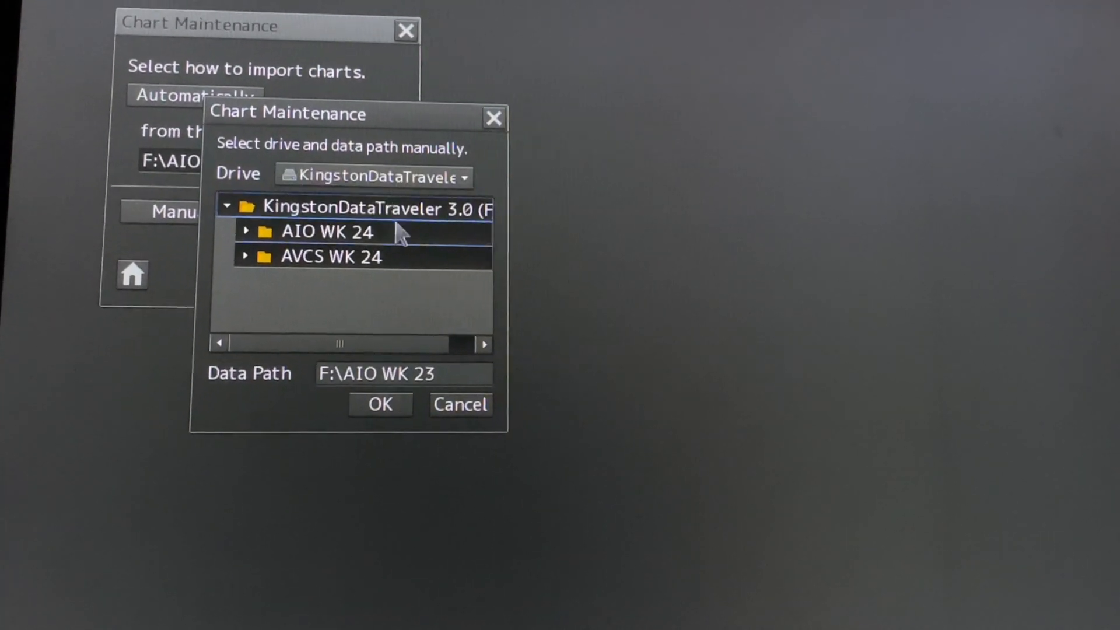
{"action": "left_click", "coordinate": [330, 255]}
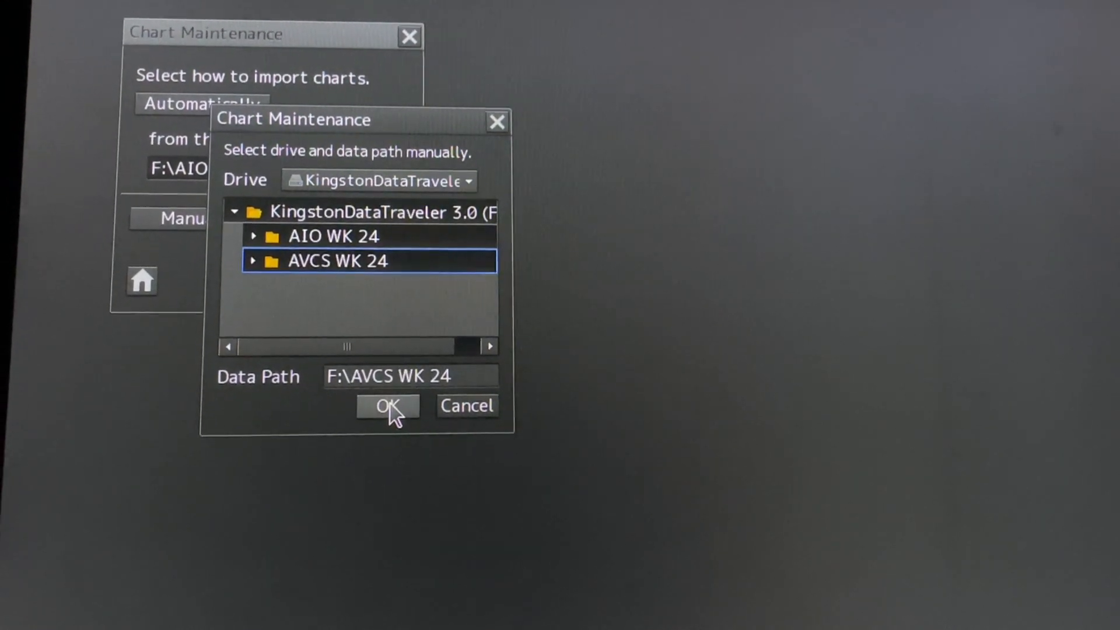
{"action": "left_click", "coordinate": [388, 406]}
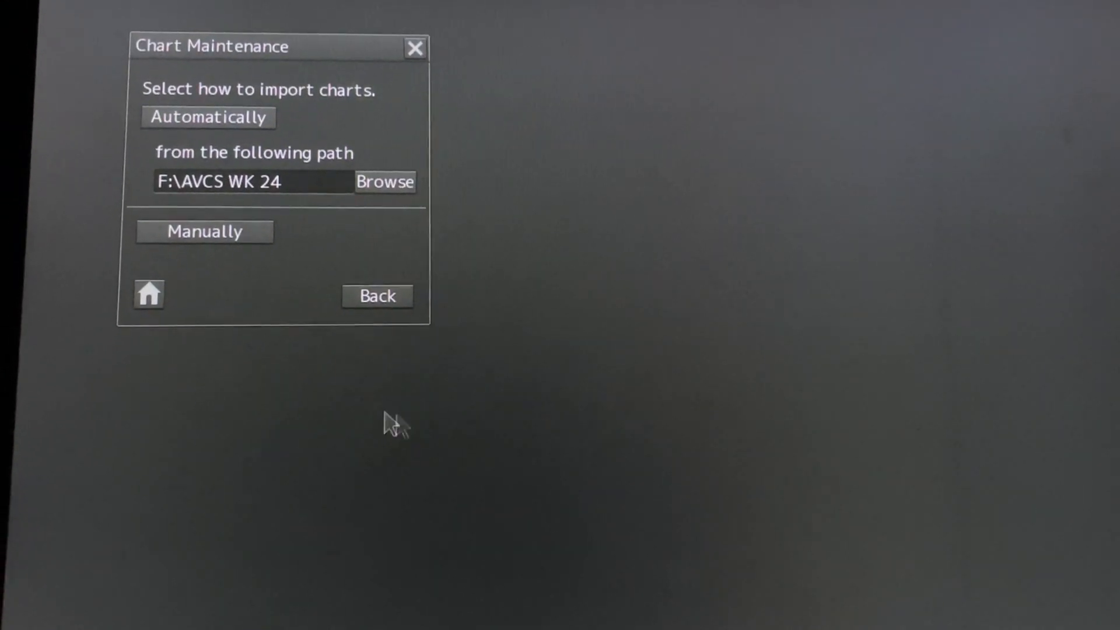
Step: Import all AVCS WK 24 charts automatically and return to the Chart Maintenance start page
{"action": "left_click", "coordinate": [209, 117]}
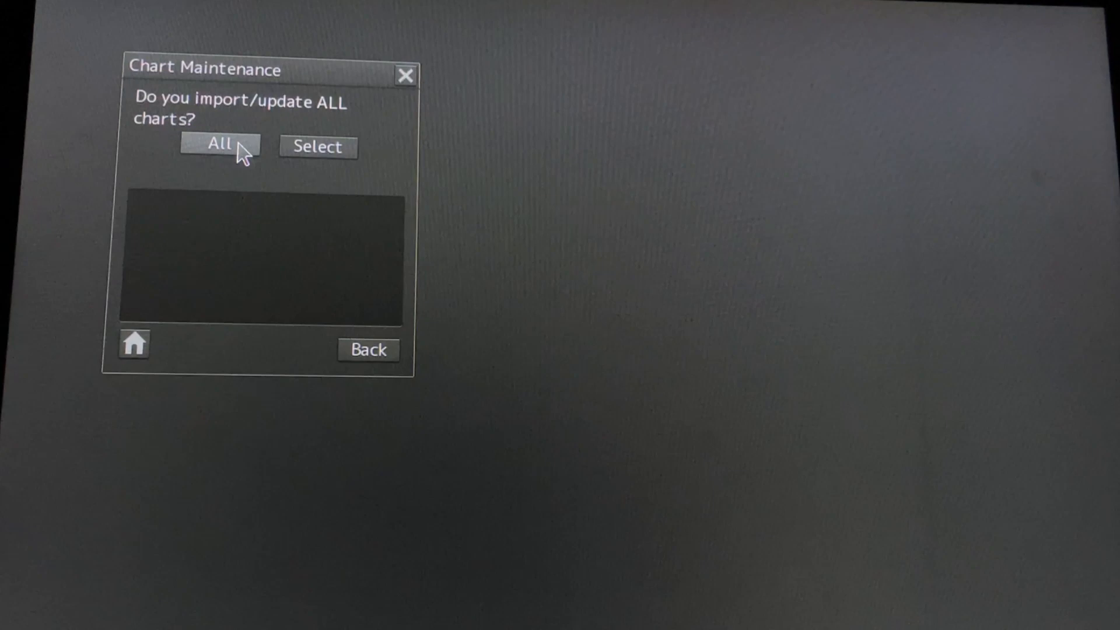
{"action": "left_click", "coordinate": [220, 146]}
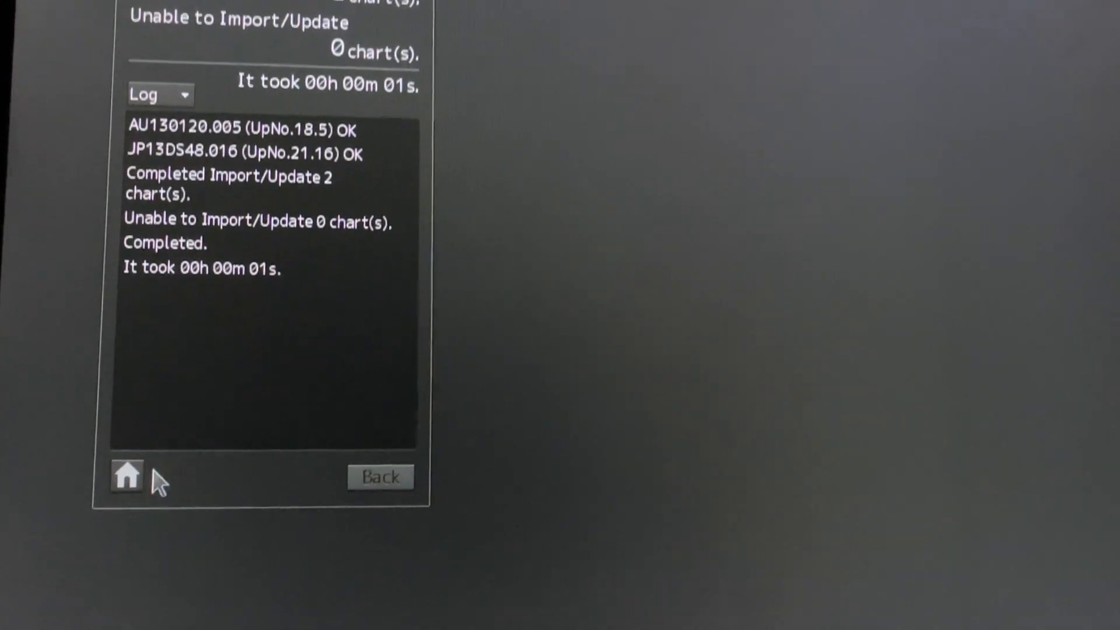
{"action": "left_click", "coordinate": [126, 476]}
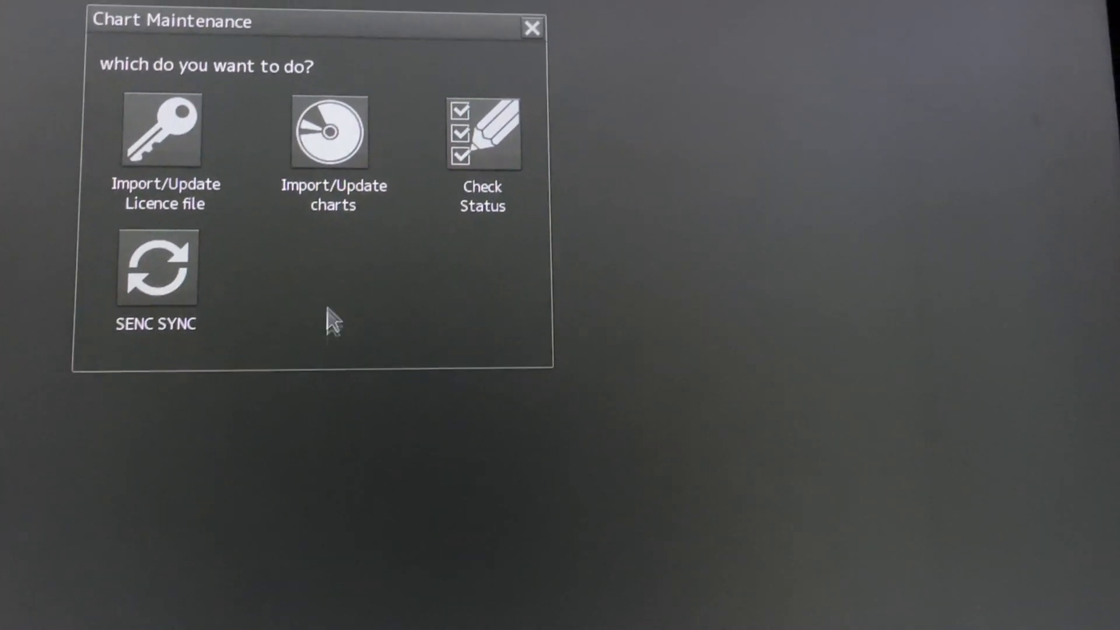
{"action": "mouse_move", "coordinate": [328, 191]}
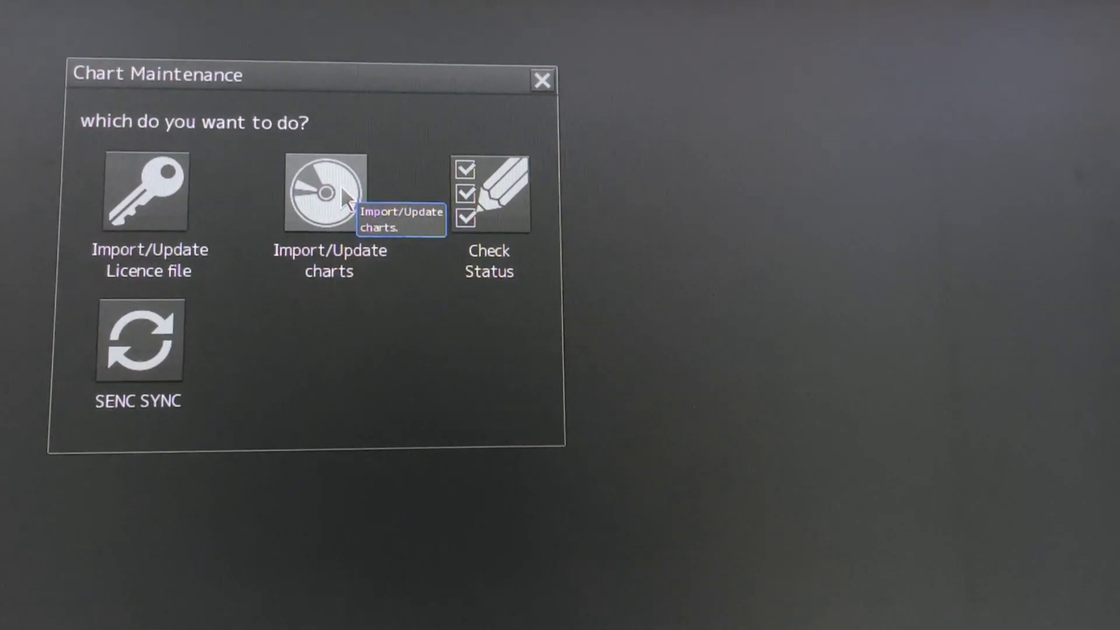
Step: Set the ENC import data path to the AIO WK 24 folder
{"action": "left_click", "coordinate": [325, 191]}
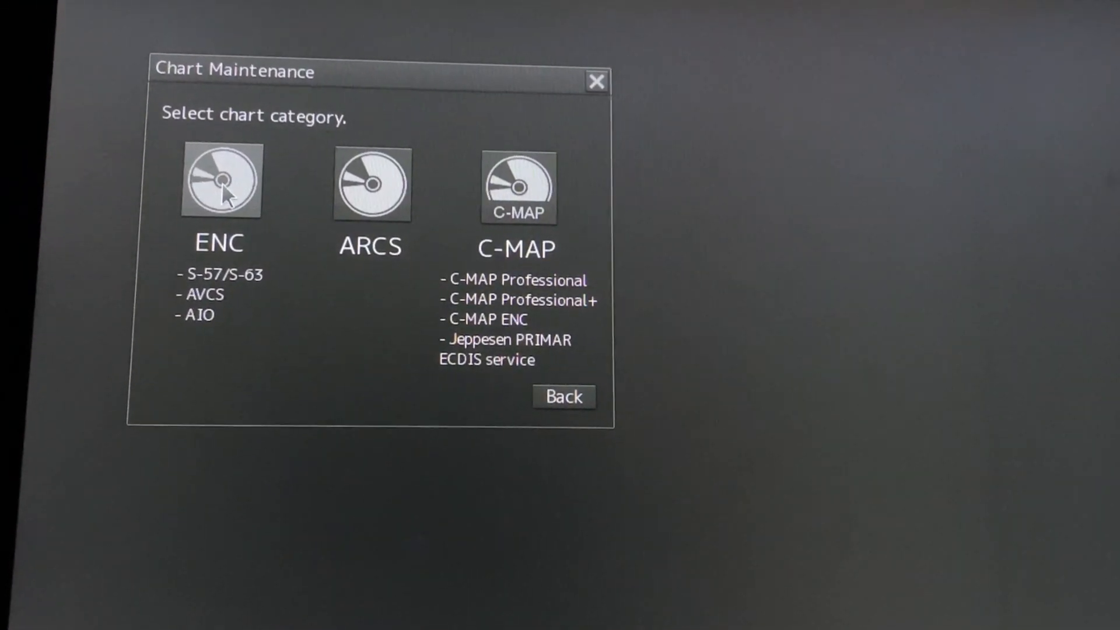
{"action": "left_click", "coordinate": [221, 181]}
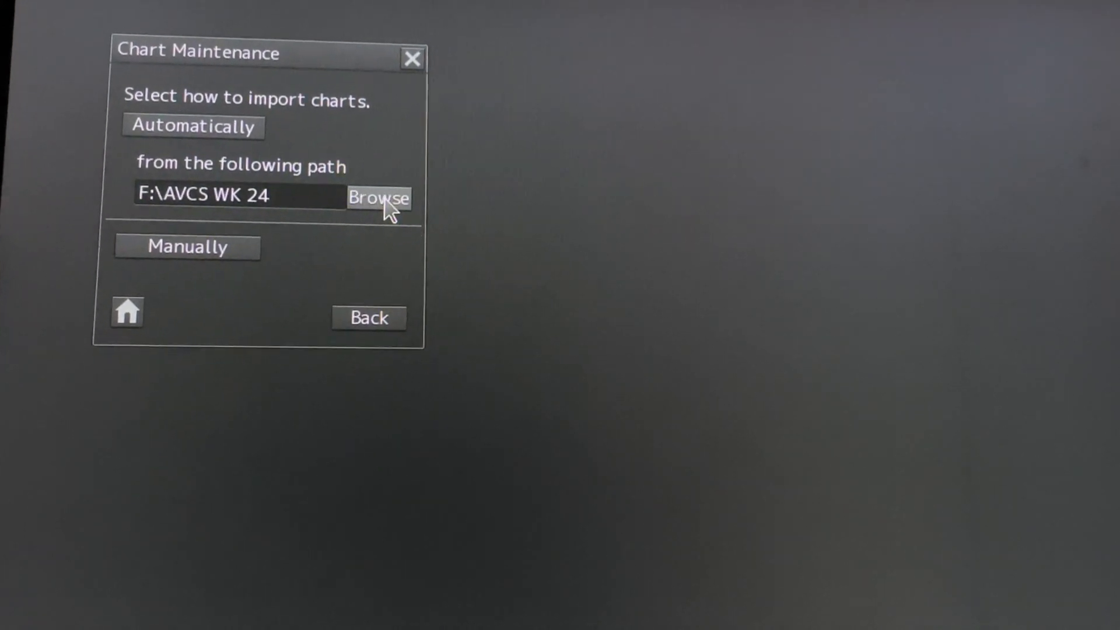
{"action": "left_click", "coordinate": [379, 198]}
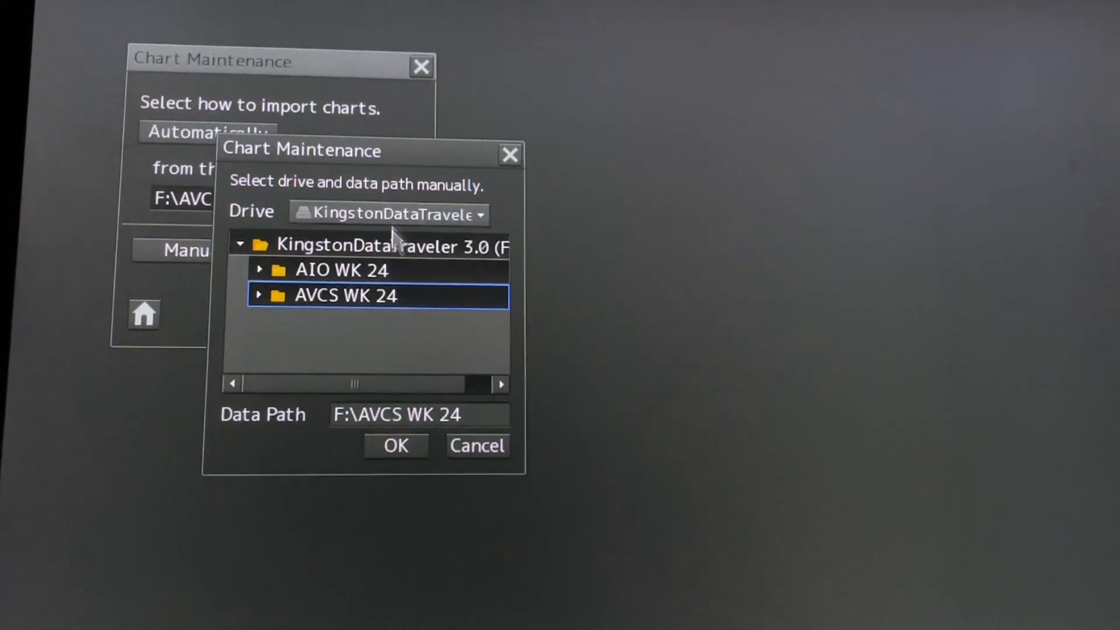
{"action": "left_click", "coordinate": [341, 270]}
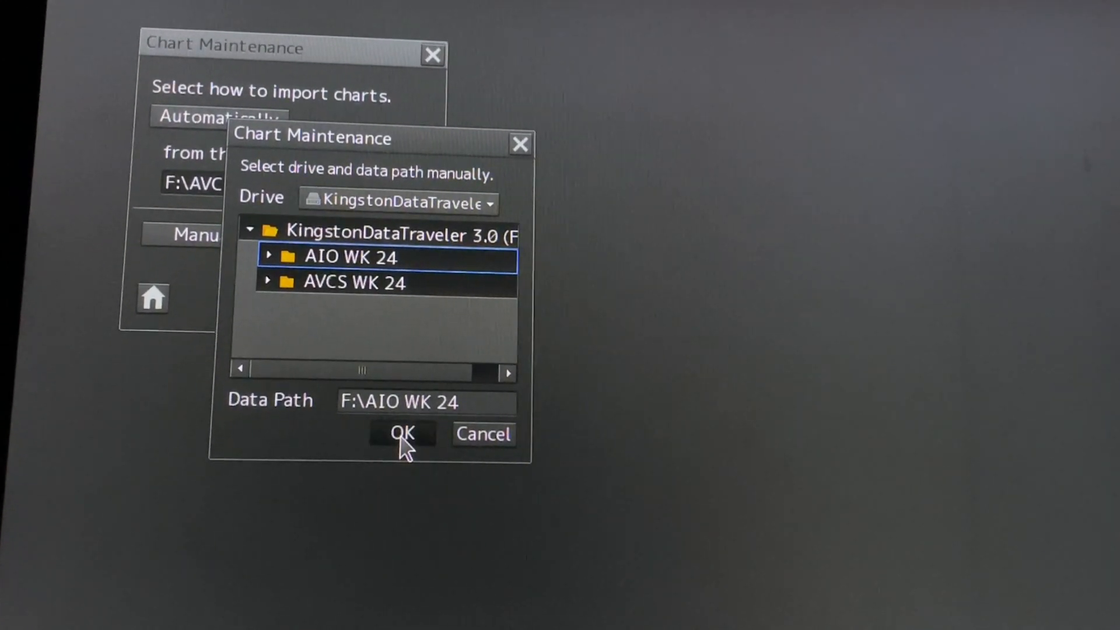
{"action": "left_click", "coordinate": [401, 434]}
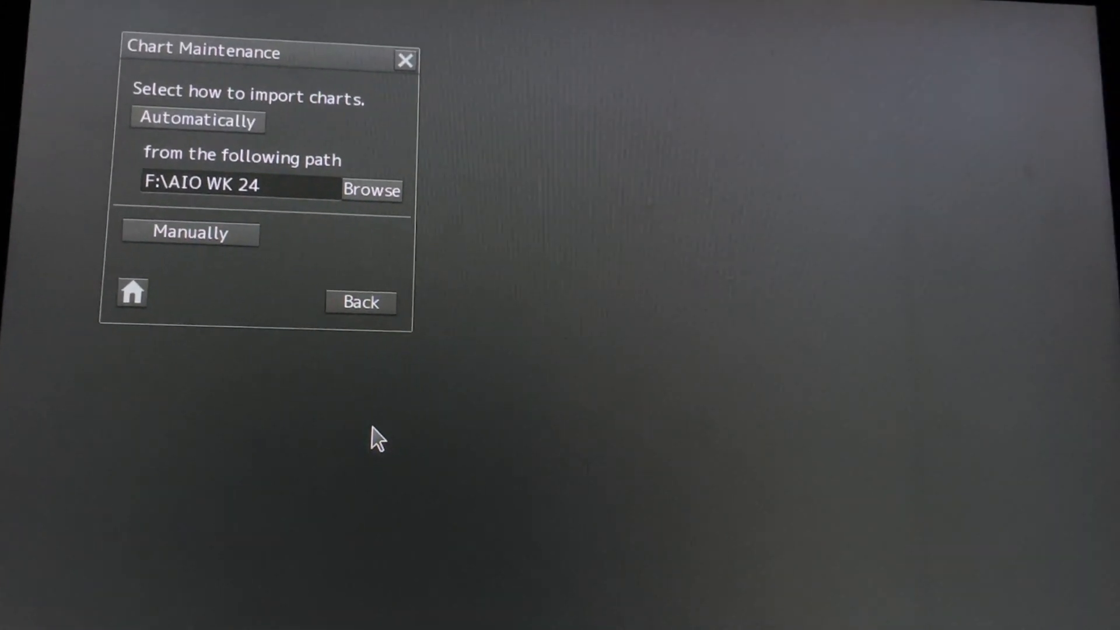
Step: Import all AIO WK 24 charts automatically and wait for the log
{"action": "left_click", "coordinate": [196, 120]}
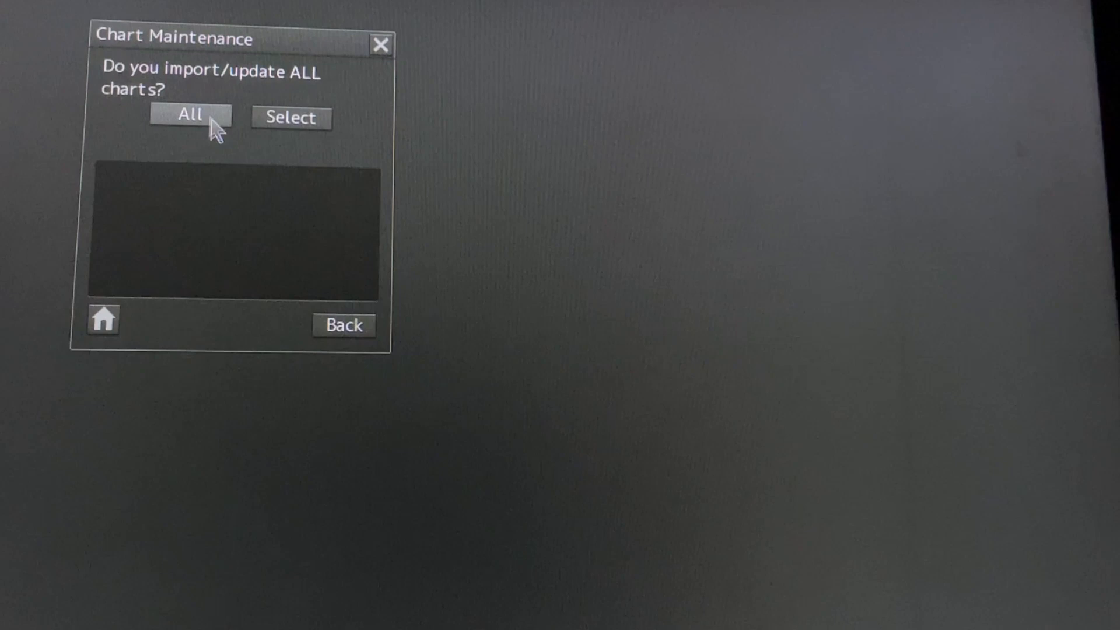
{"action": "left_click", "coordinate": [190, 117]}
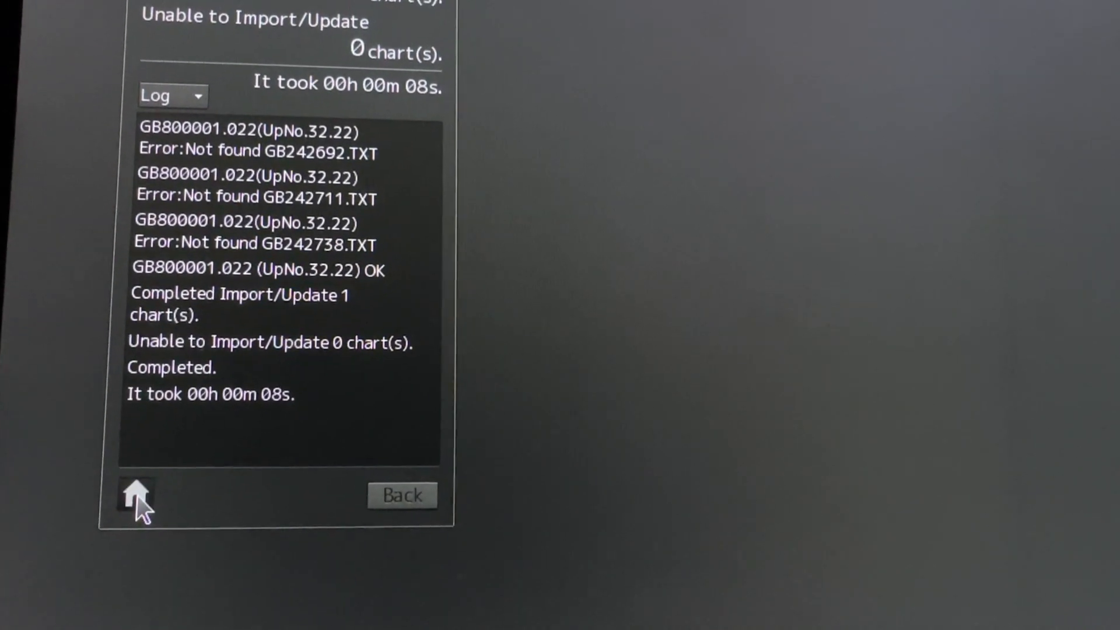
Step: Leave the import results and return to Route Planning Route Monitoring (ECDIS)
{"action": "left_click", "coordinate": [135, 495]}
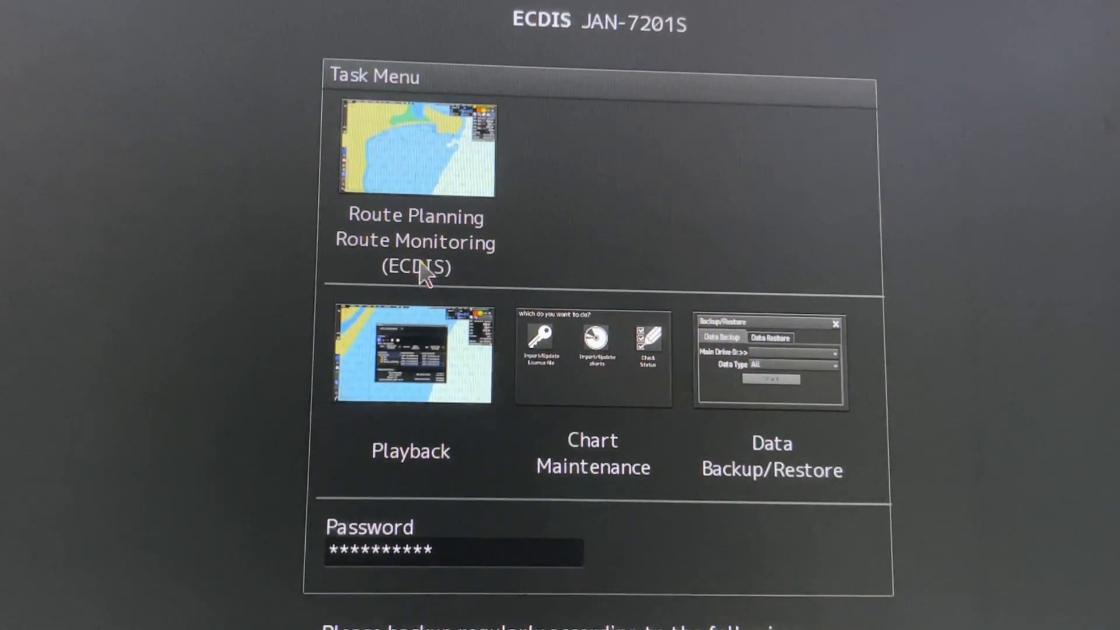
{"action": "left_click", "coordinate": [414, 148]}
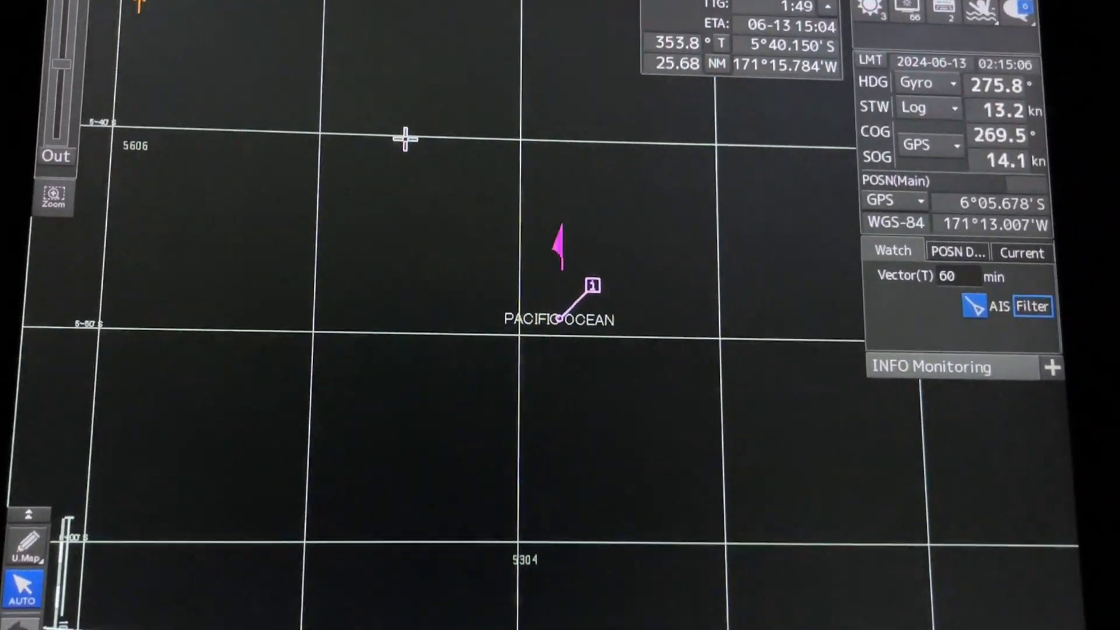
Step: Open the Chart menu's second page listing ENC Update Status Report
{"action": "left_click_drag", "start_coordinate": [407, 138], "coordinate": [596, 344]}
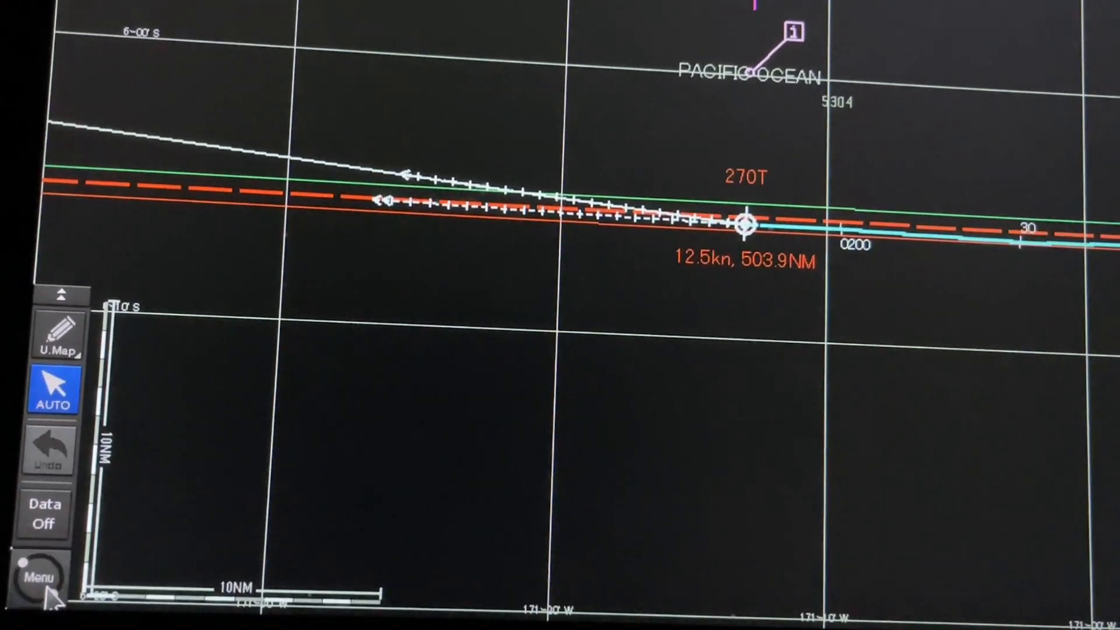
{"action": "left_click", "coordinate": [39, 578]}
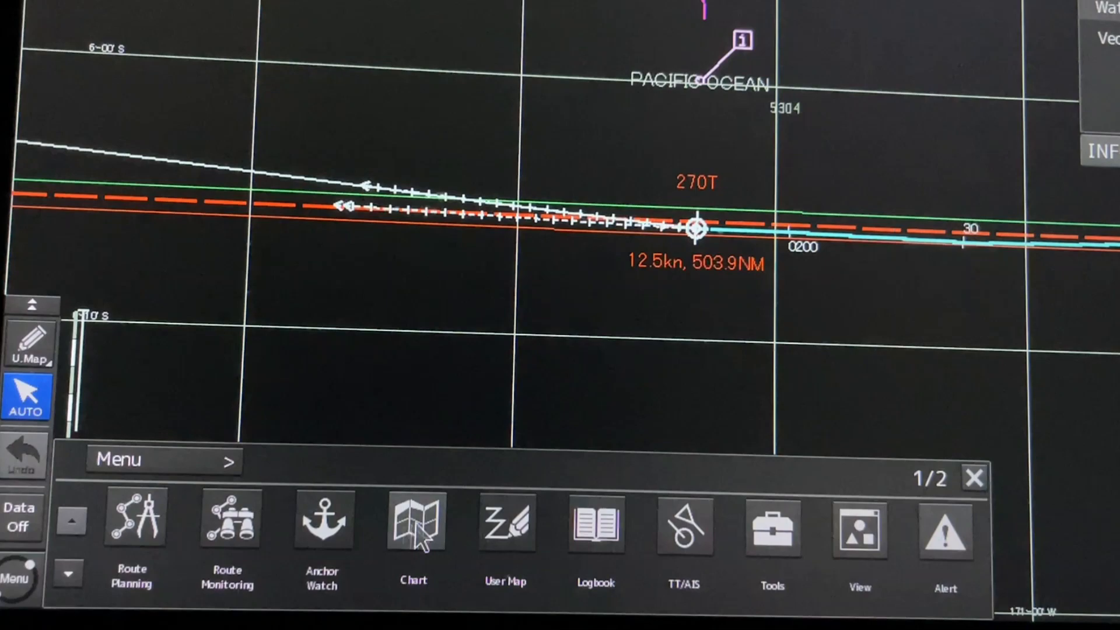
{"action": "left_click", "coordinate": [413, 525]}
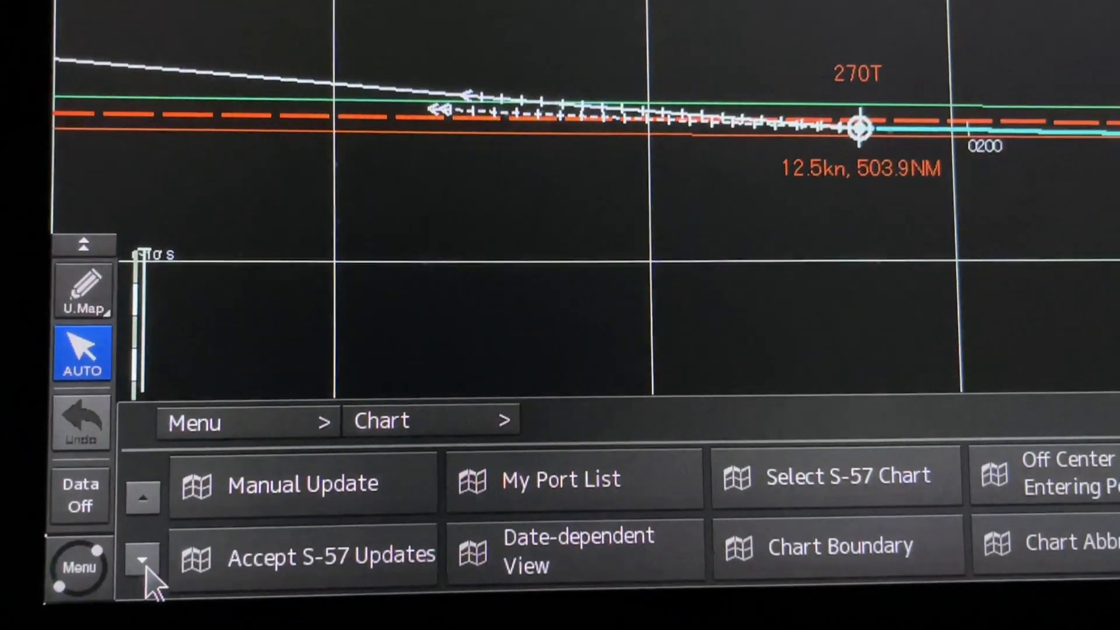
{"action": "left_click", "coordinate": [143, 560]}
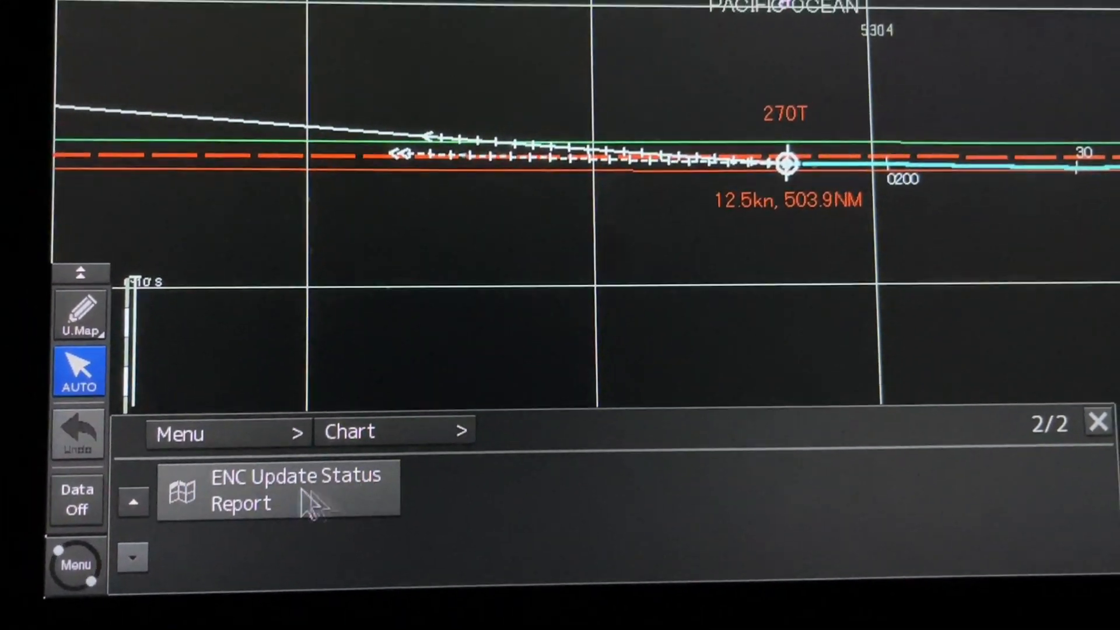